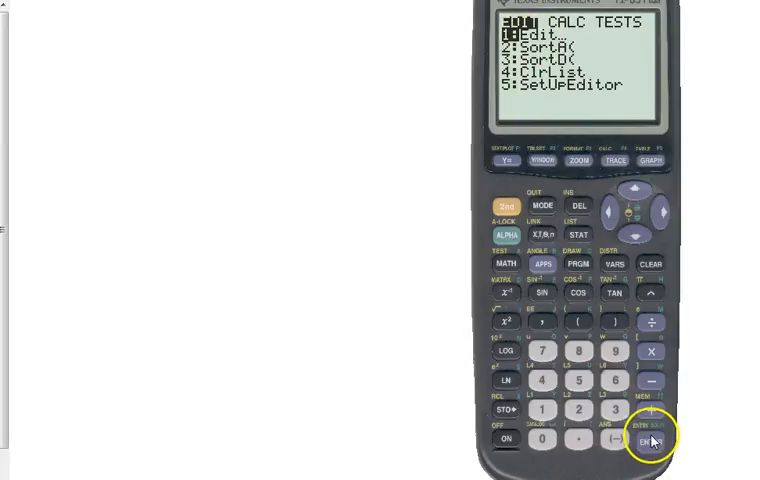
- Run SetUpEditor from the STAT menu, then reopen the list editor showing empty L1, L2, L3
click(652, 442)
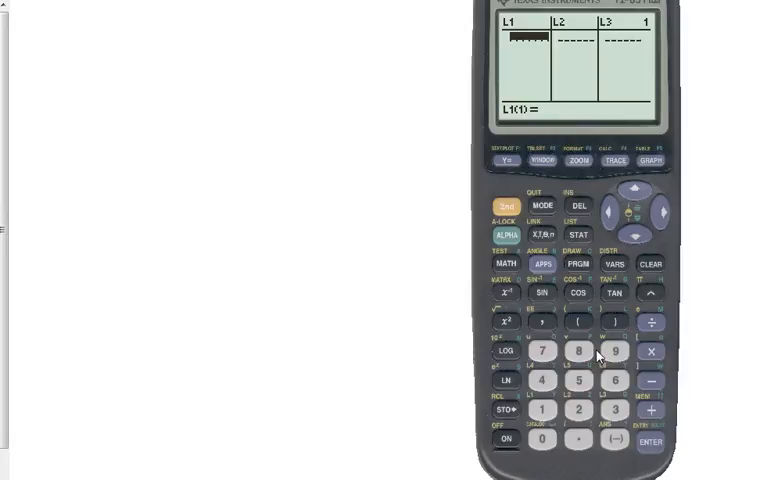
click(578, 234)
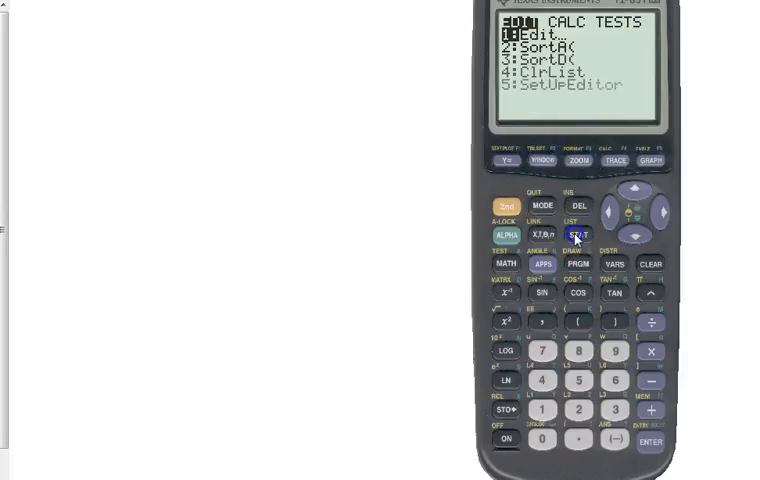
click(636, 236)
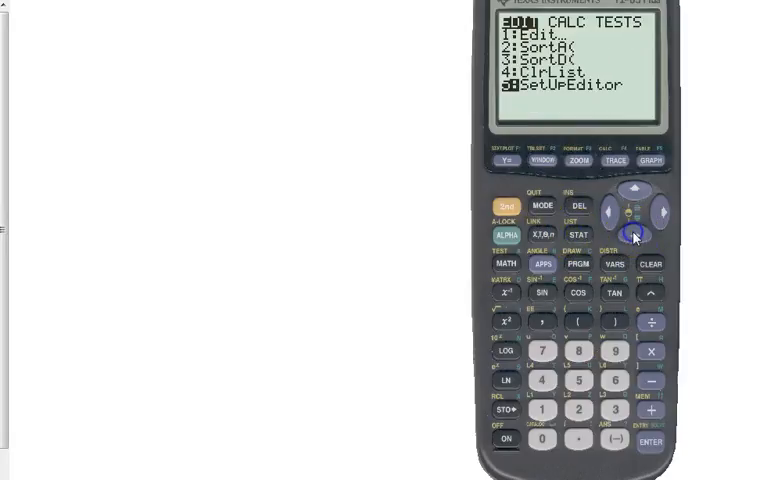
click(650, 444)
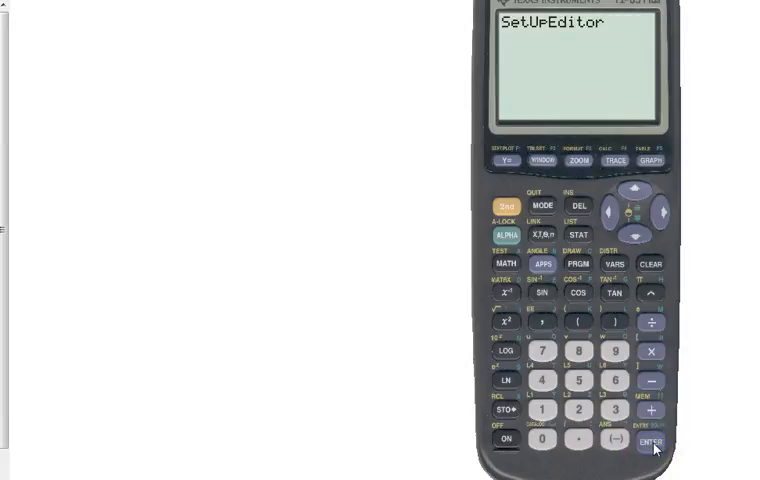
click(652, 442)
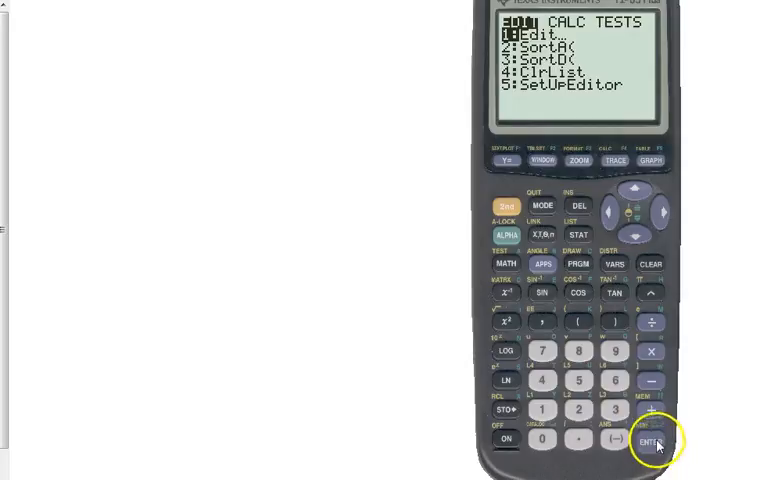
click(652, 442)
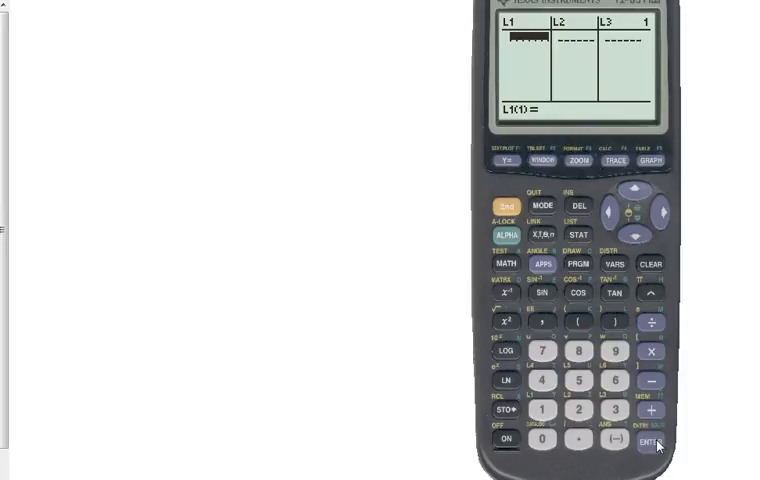
- Bring up the STAT PLOT menu listing Plot1, Plot2 and Plot3 as off
click(542, 440)
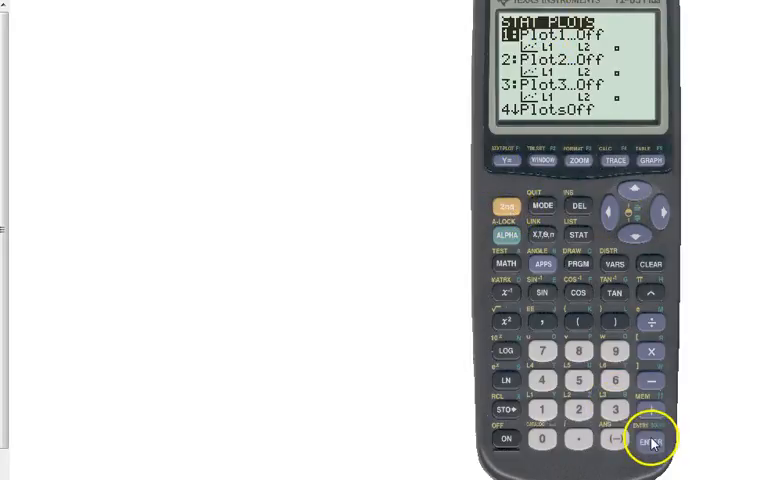
- Turn Plot1 on as a scatter of L1 vs L2, then show the WINDOW settings
click(648, 440)
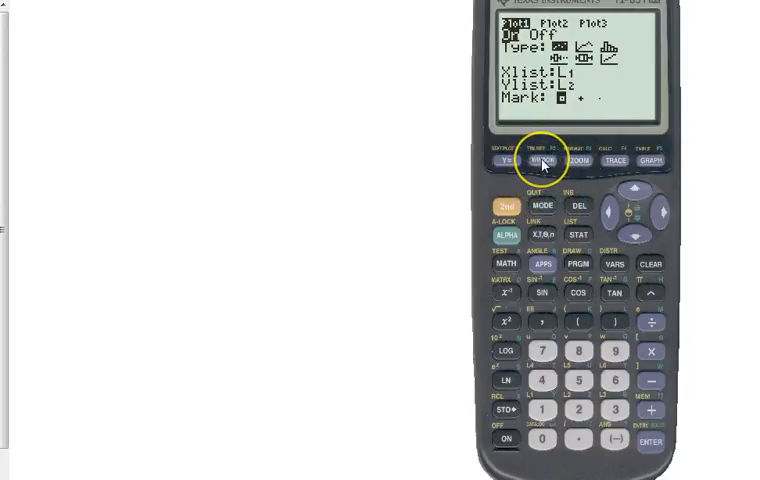
click(542, 160)
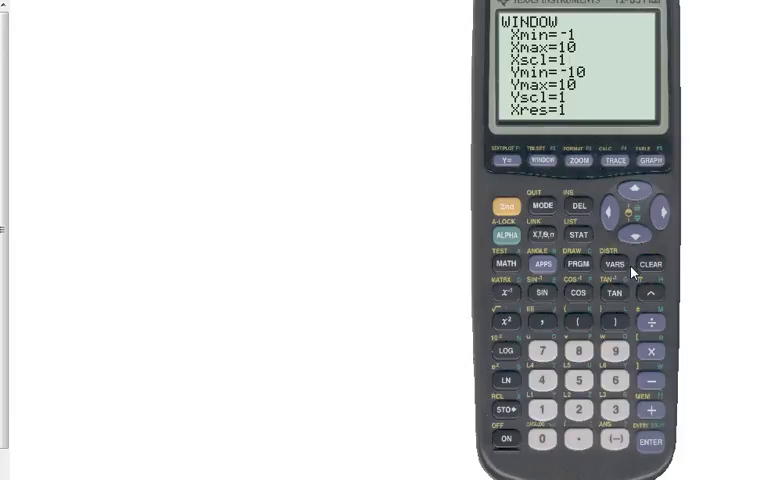
- Set the window to Ymin -1 and Ymax 3 and graph the scatter plot
click(636, 236)
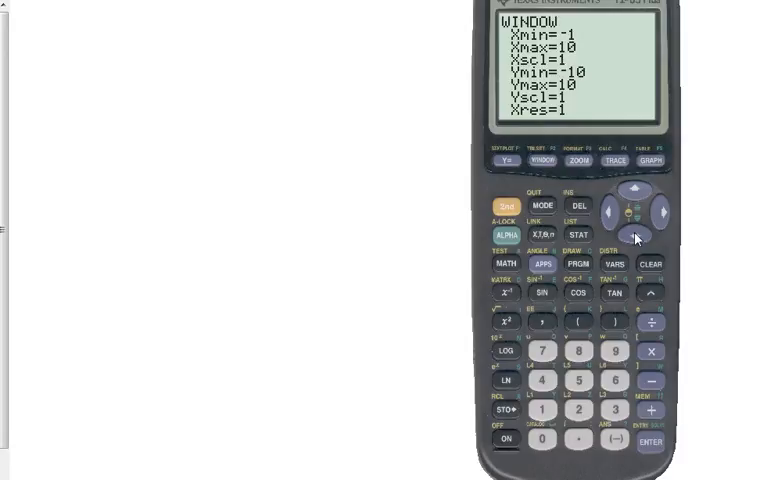
click(614, 440)
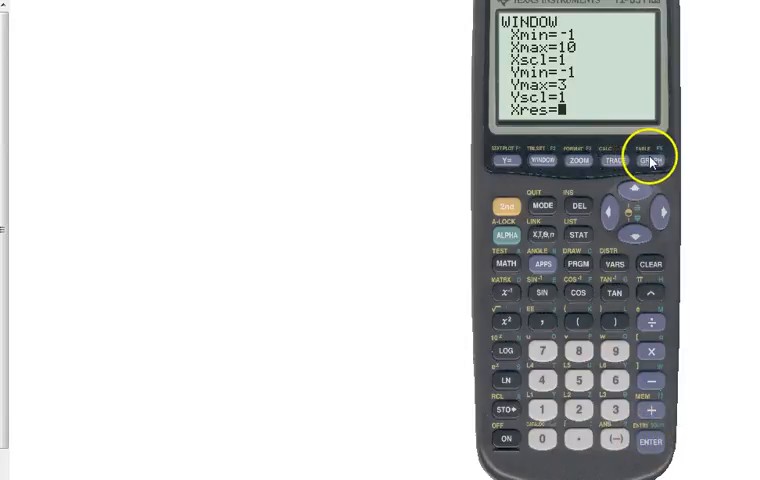
click(648, 160)
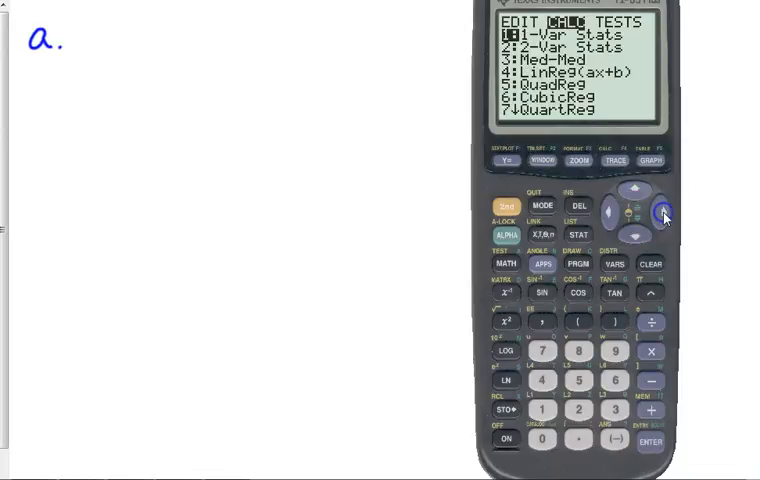
- Move down the STAT CALC list past linear and quadratic toward ExpReg
click(636, 236)
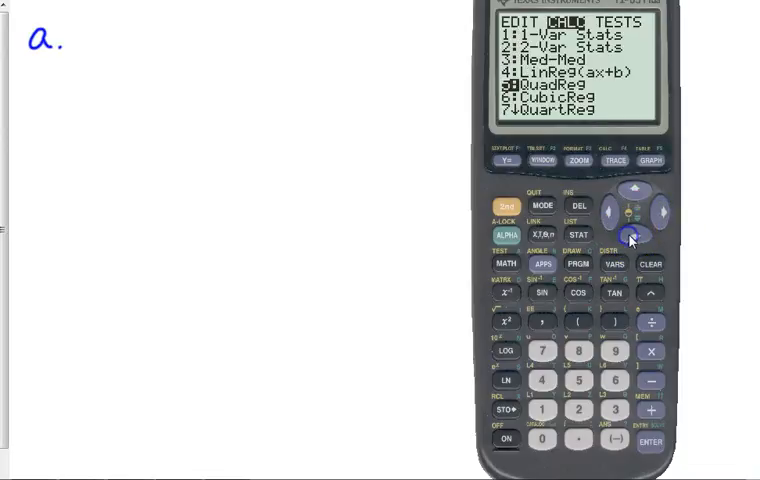
click(632, 234)
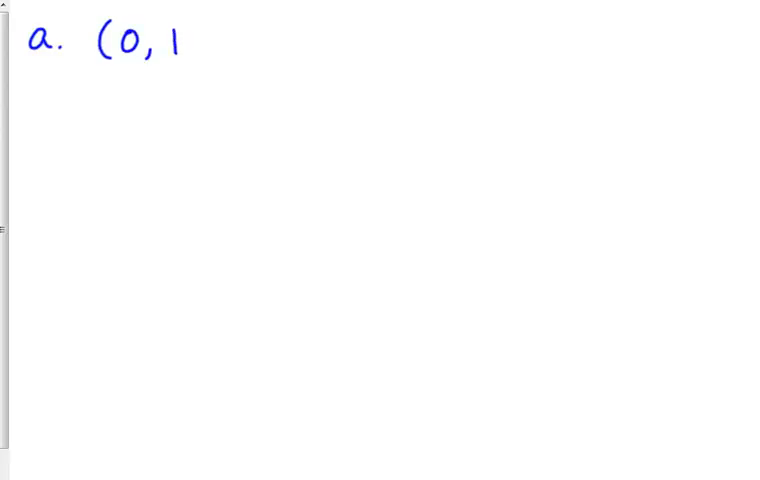
- Write the point (0, 1.418) as part a's substitution into y = ae^(bx)
text(.418)
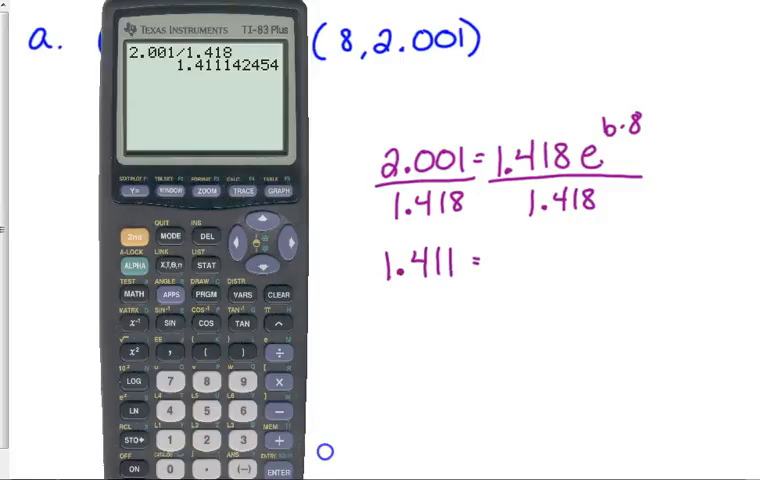
- Continue the whiteboard equation with 1.411 = e^(b·8) after dividing by 1.418
text(e^b)
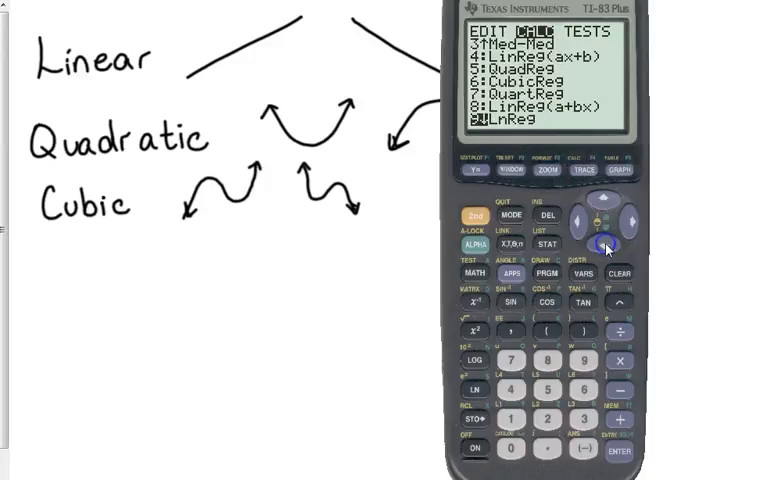
- Scroll the regression list toward SinReg and sketch a Logarithmic heading with its axes
click(604, 224)
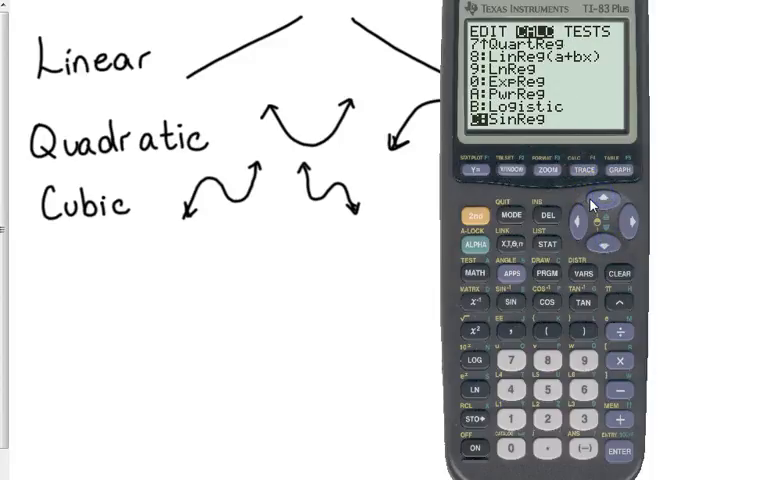
text(Logarithmic)
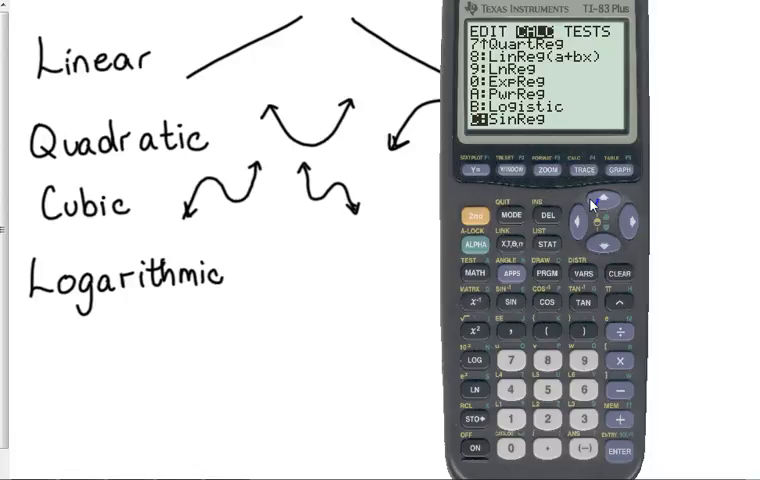
drag(288, 248, 288, 368)
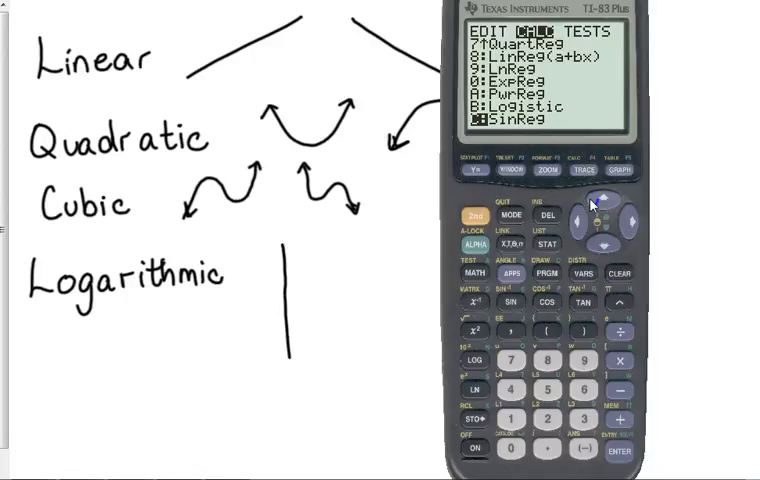
drag(264, 340, 416, 330)
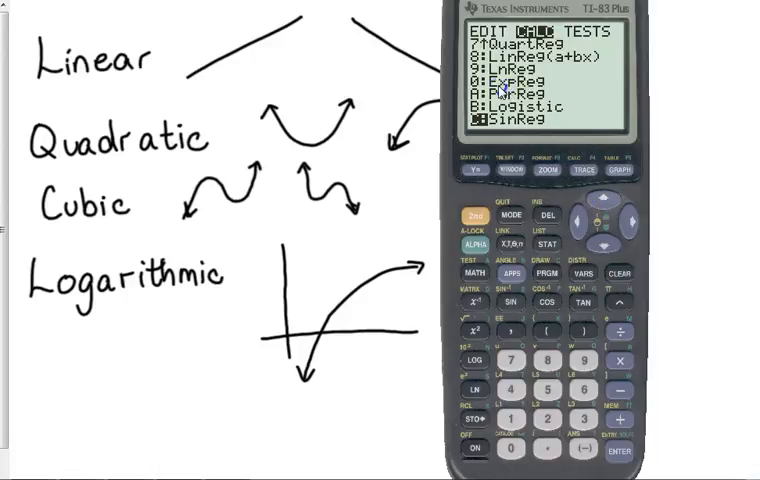
- Write the Exponential heading on the whiteboard and start its axes
text(Exponen)
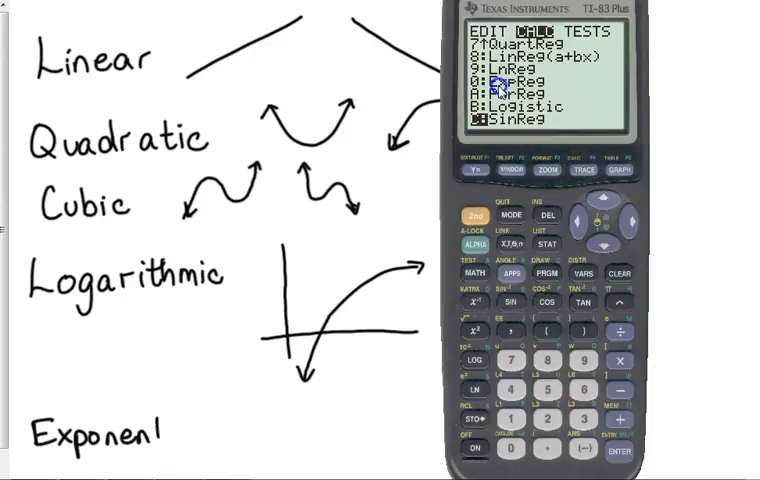
text(ial)
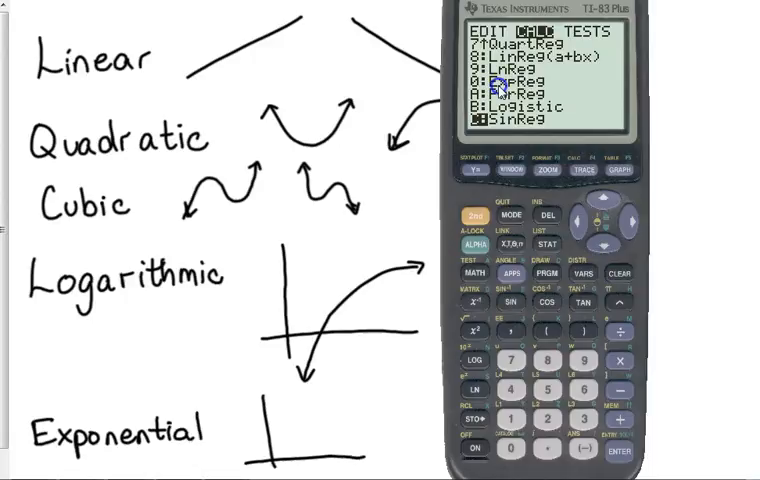
drag(244, 460, 324, 400)
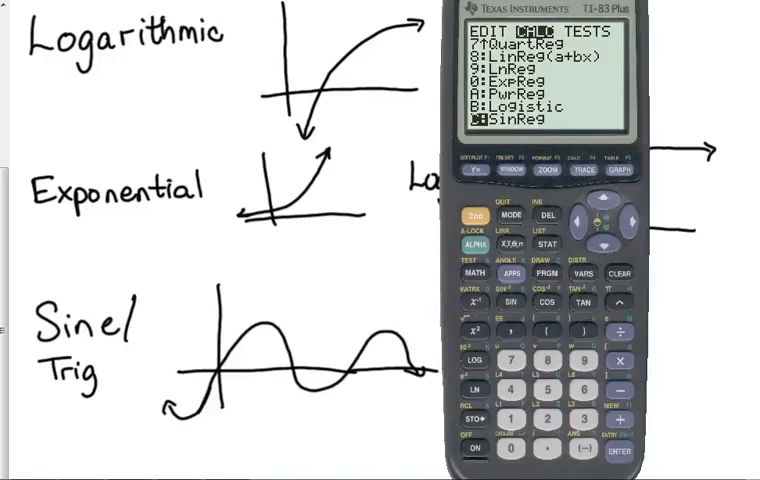
mouse_move(686, 352)
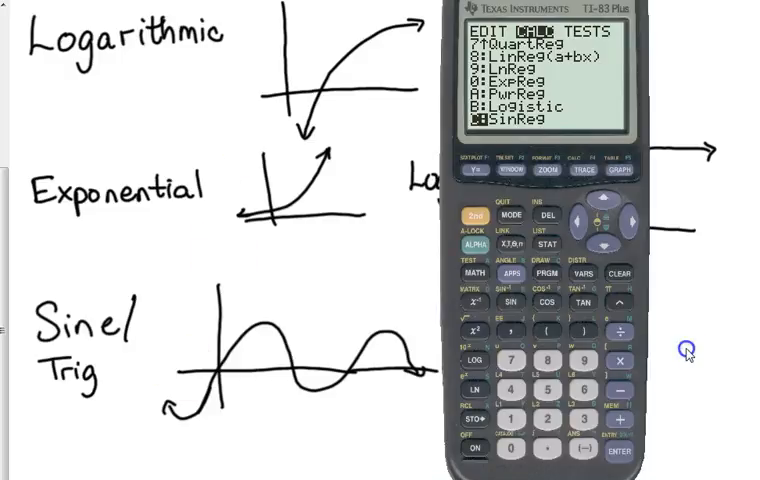
- Move back up the STAT CALC list from SinReg to 0:ExpReg
click(620, 452)
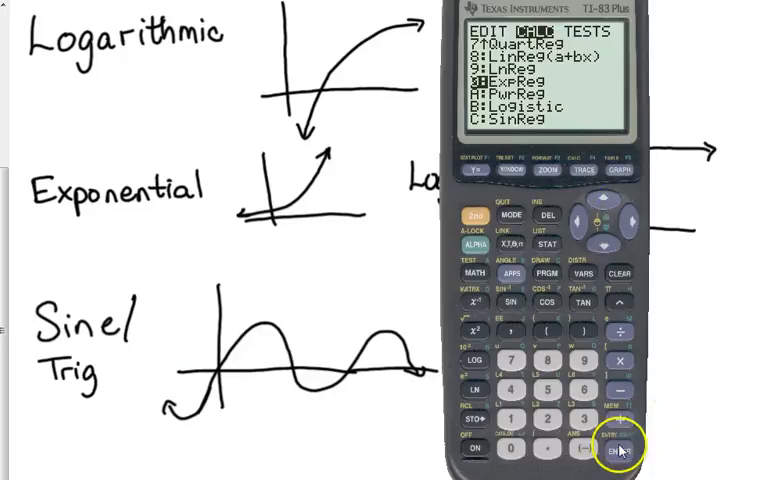
- Run ExpReg into Y1 (a=1.433455282, b=1.04568585) and evaluate Y1(5)=1.793923523
click(620, 458)
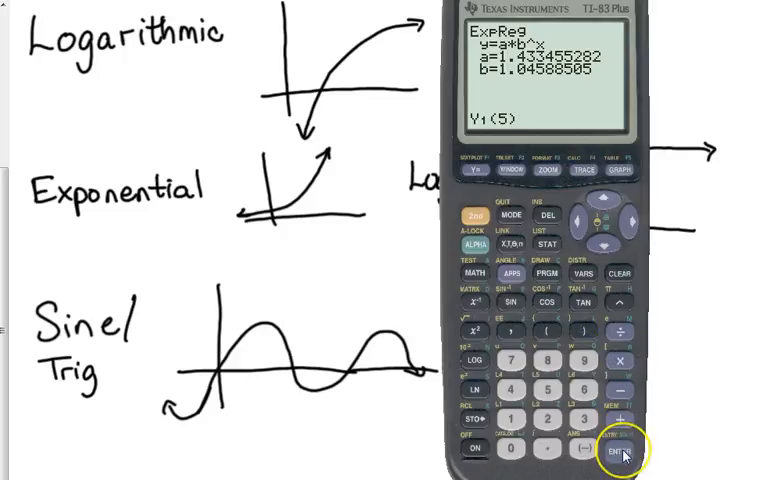
click(622, 452)
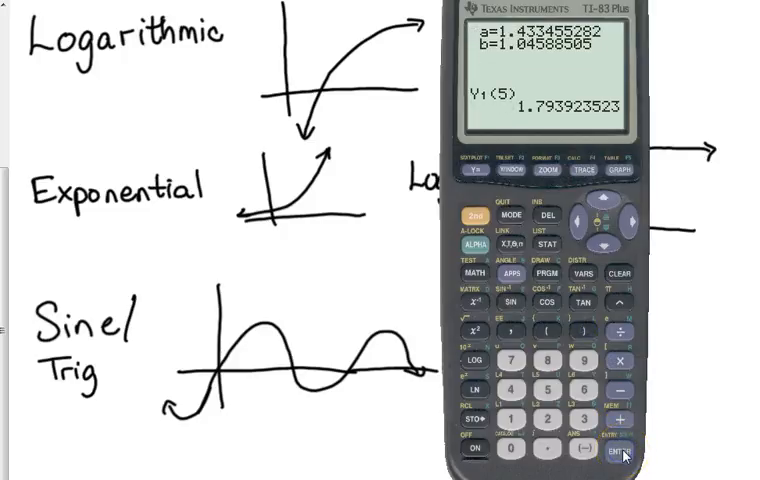